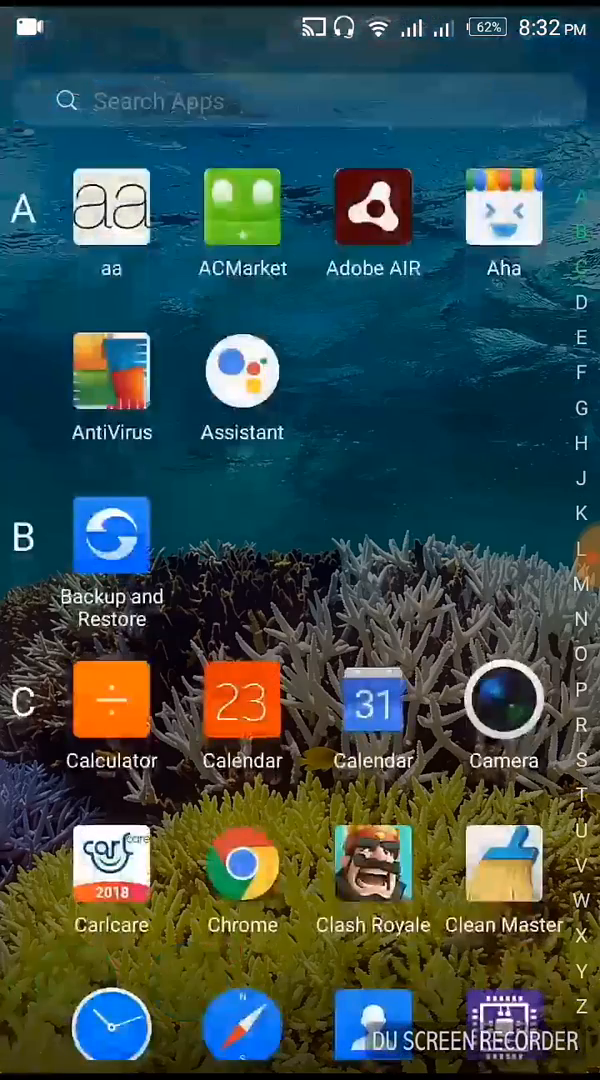
- Launch ZArchiver from the app drawer, landing in the Android p folder with the 9.0 p zip
scroll("down", 3)
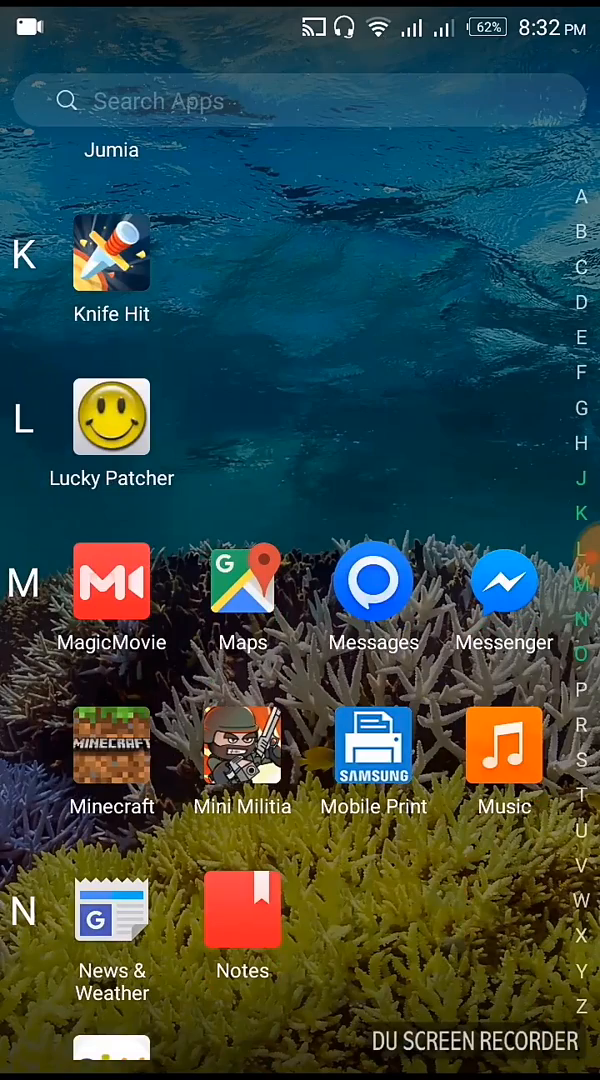
scroll("down", 3)
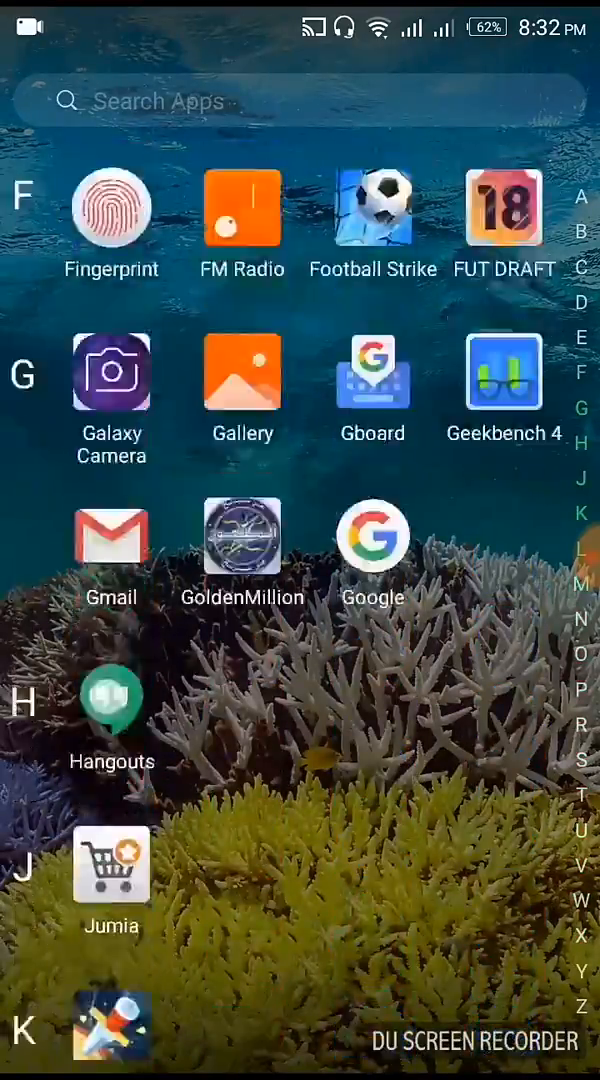
scroll("down", 3)
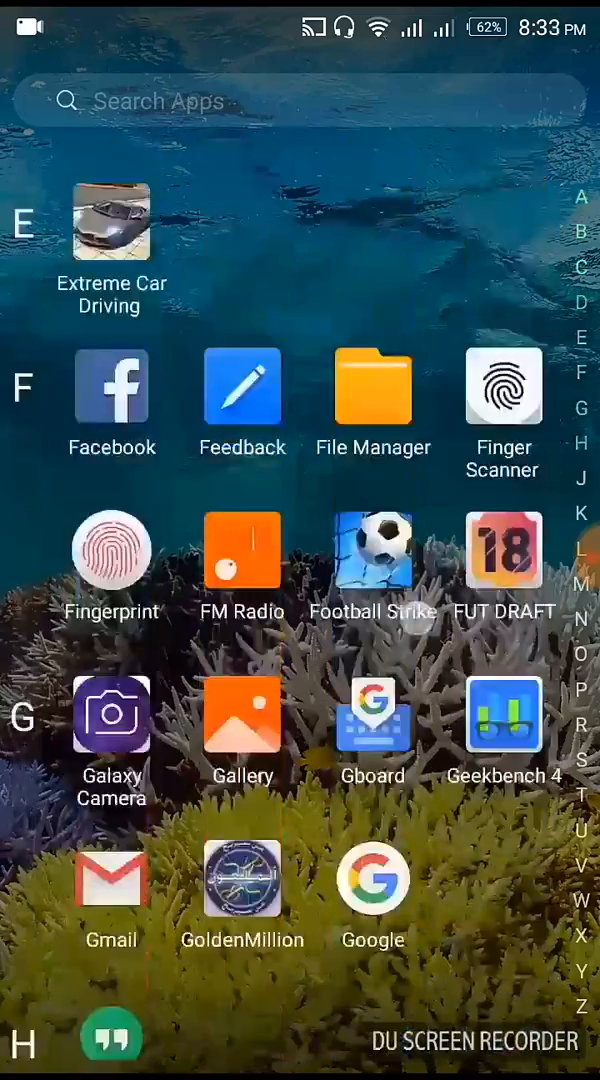
left_click(372, 384)
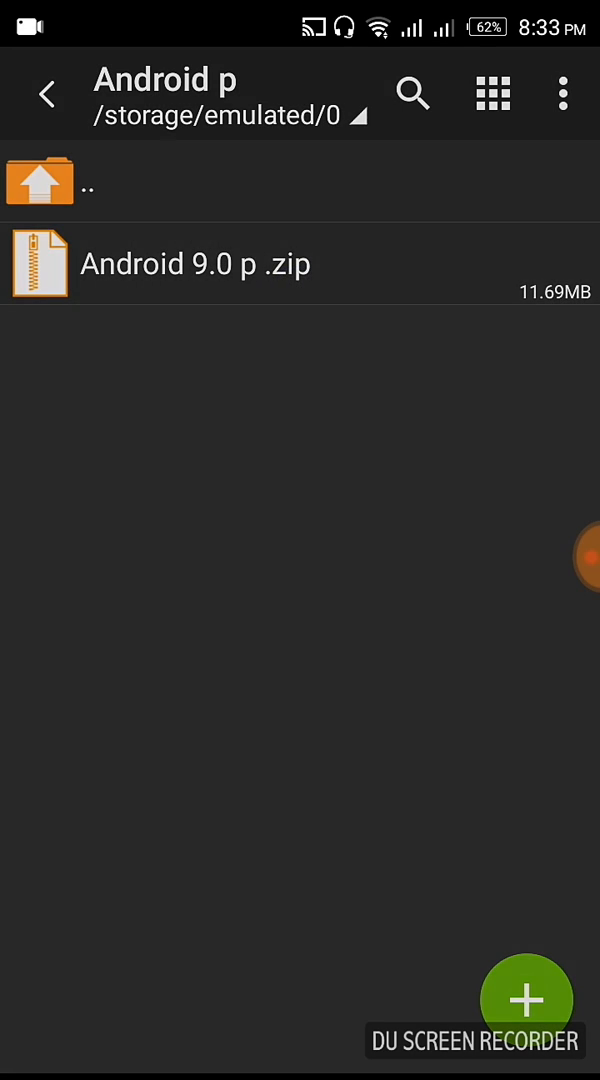
- Extract the Android 9.0 p zip into its own folder and install the nexuslauncher APK from it
left_click(190, 264)
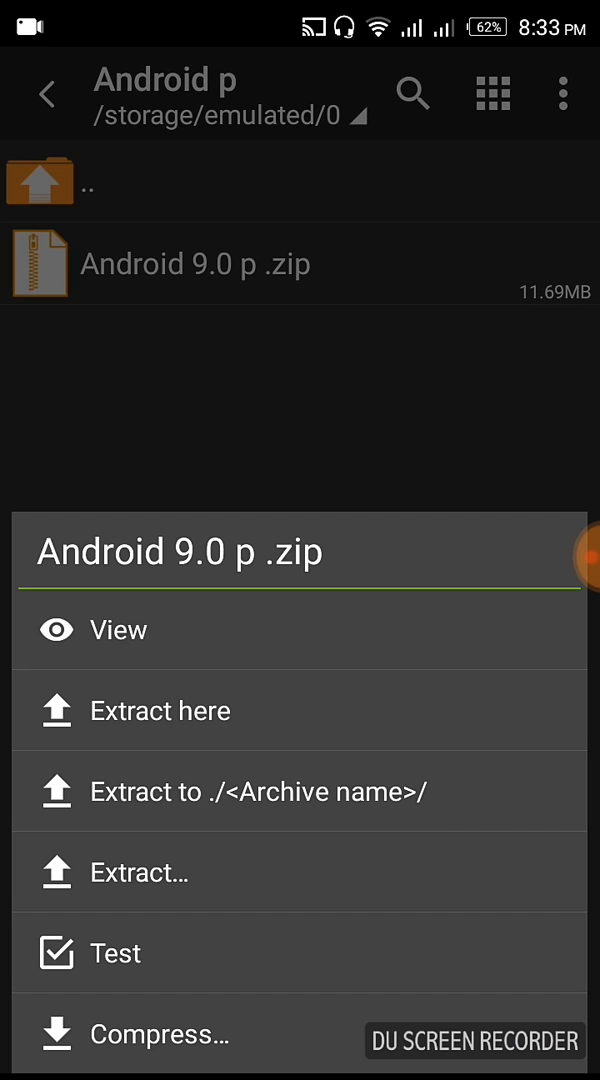
left_click(160, 710)
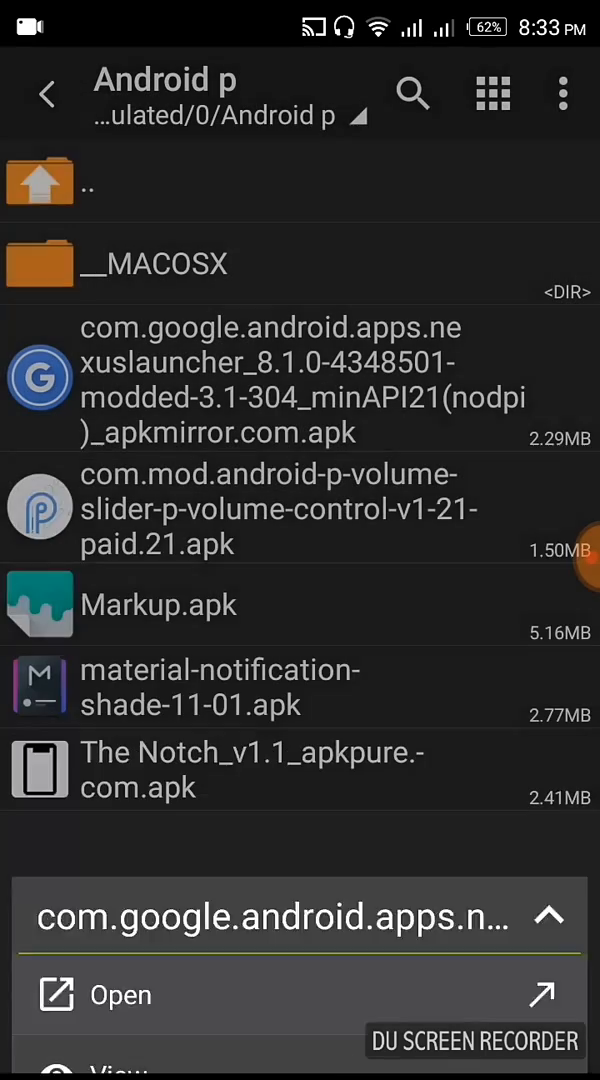
left_click(120, 994)
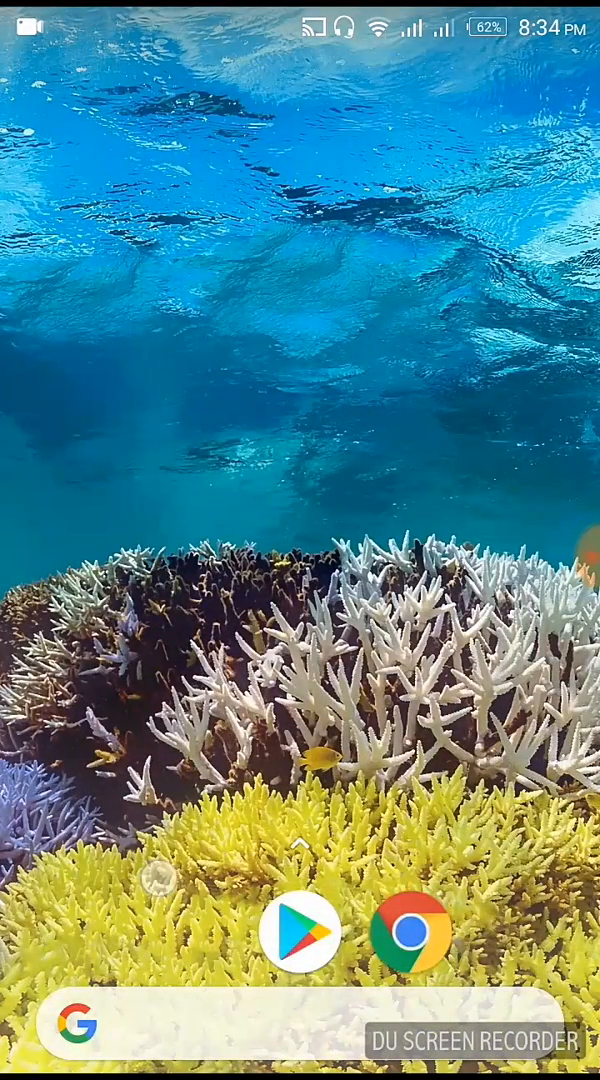
- Search Play Store for 'wallpaper' and check Google LLC's Wallpapers app is installed
left_click(296, 932)
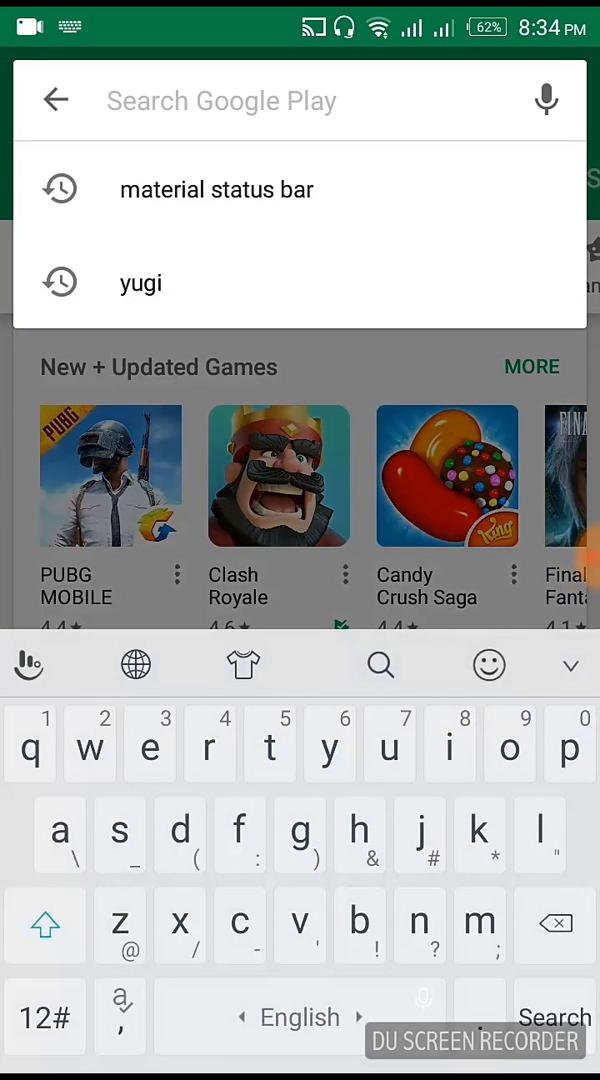
type("wal")
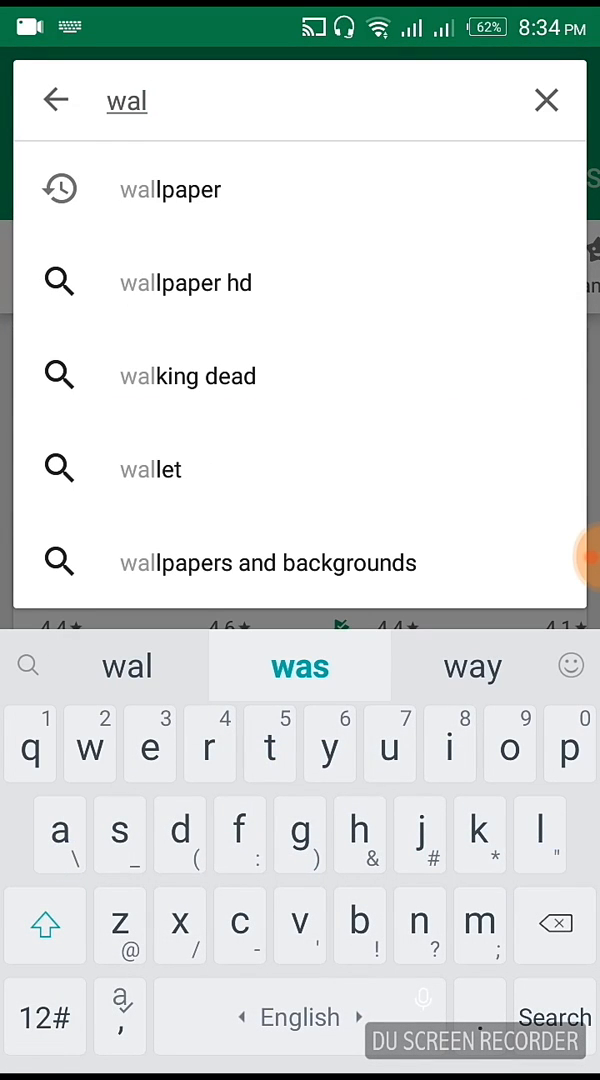
left_click(170, 188)
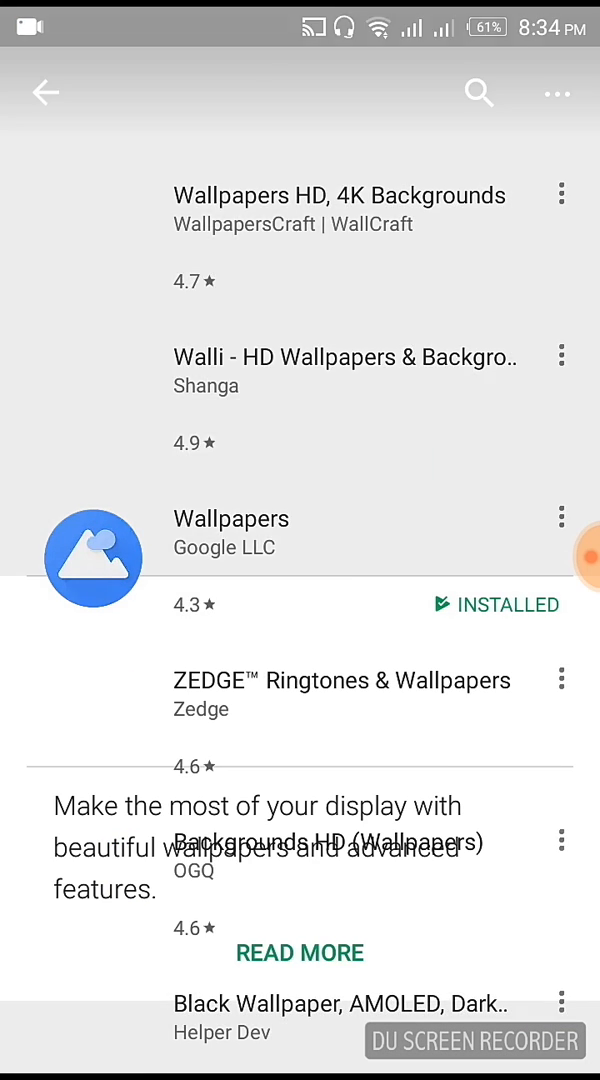
left_click(232, 520)
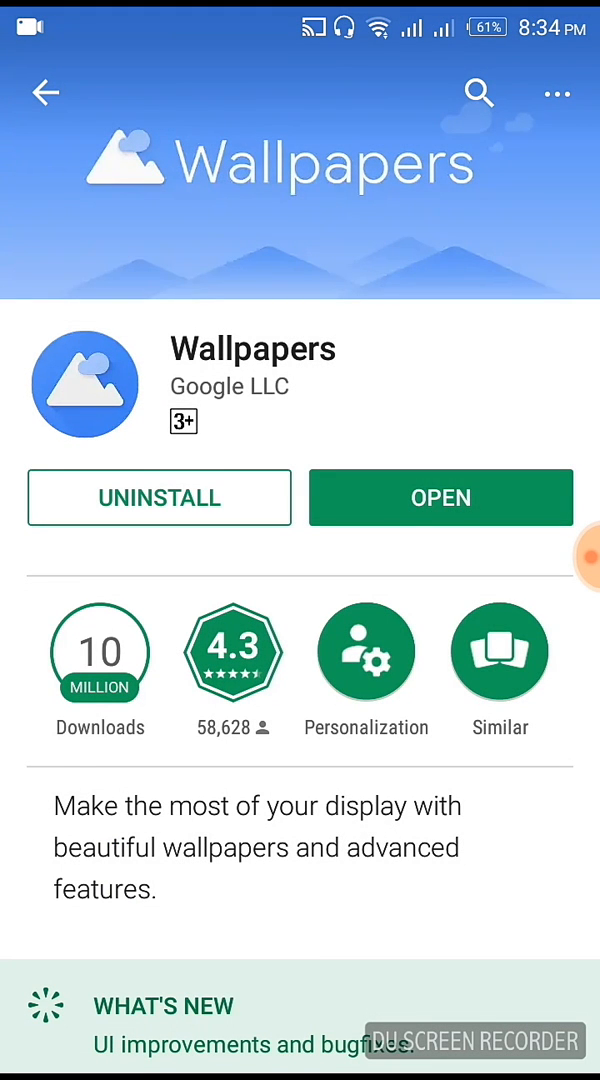
- Return to the home screen and bring up its wallpaper and widget options
left_click(440, 496)
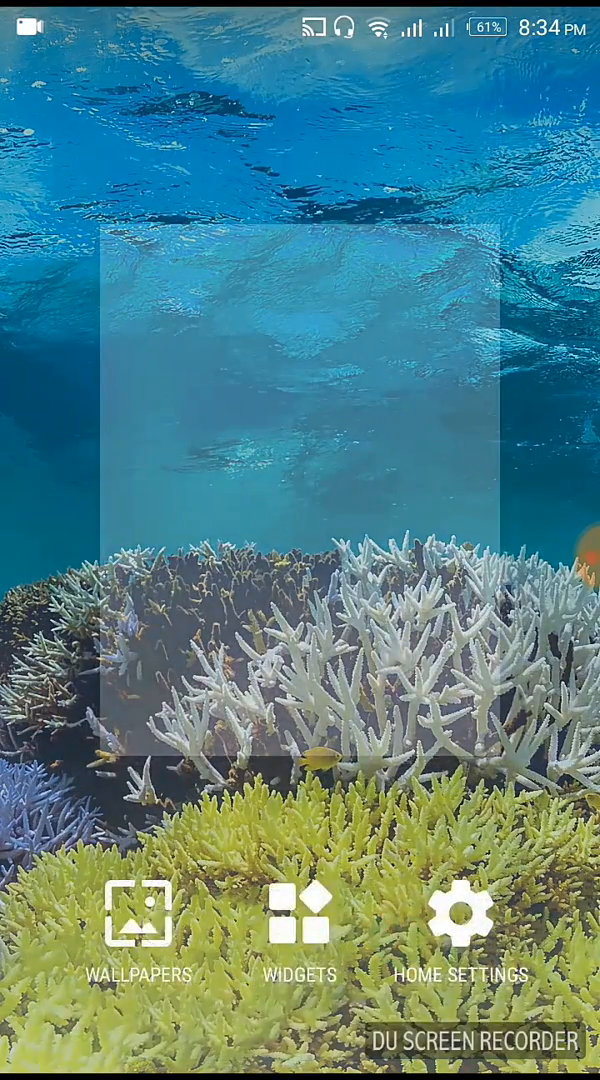
left_click(140, 930)
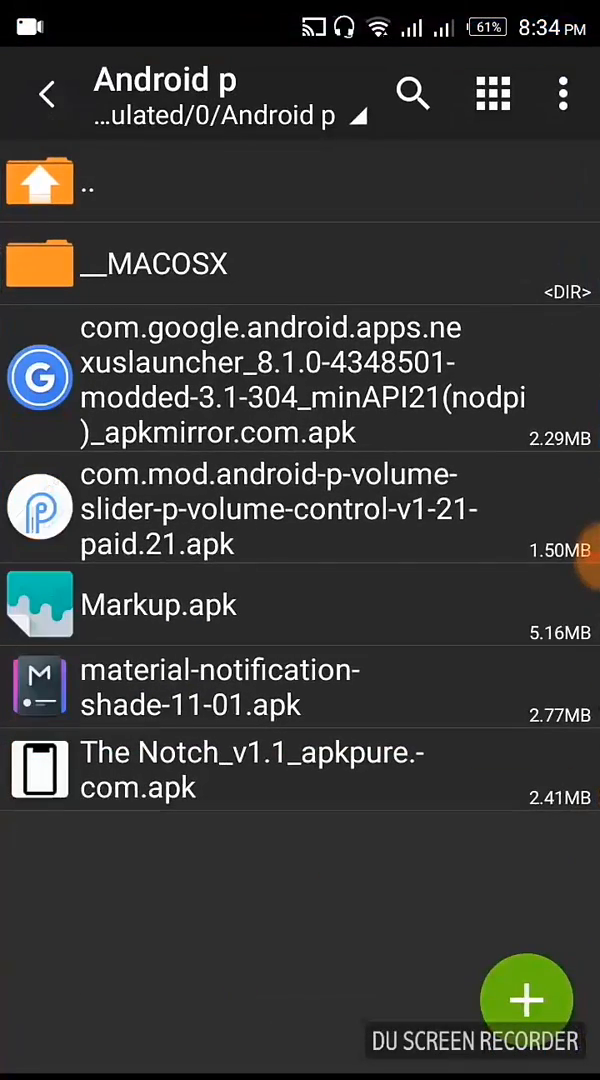
- Install the Android P Volume Slider APK via Package installer (Just once) and launch the app
left_click(290, 508)
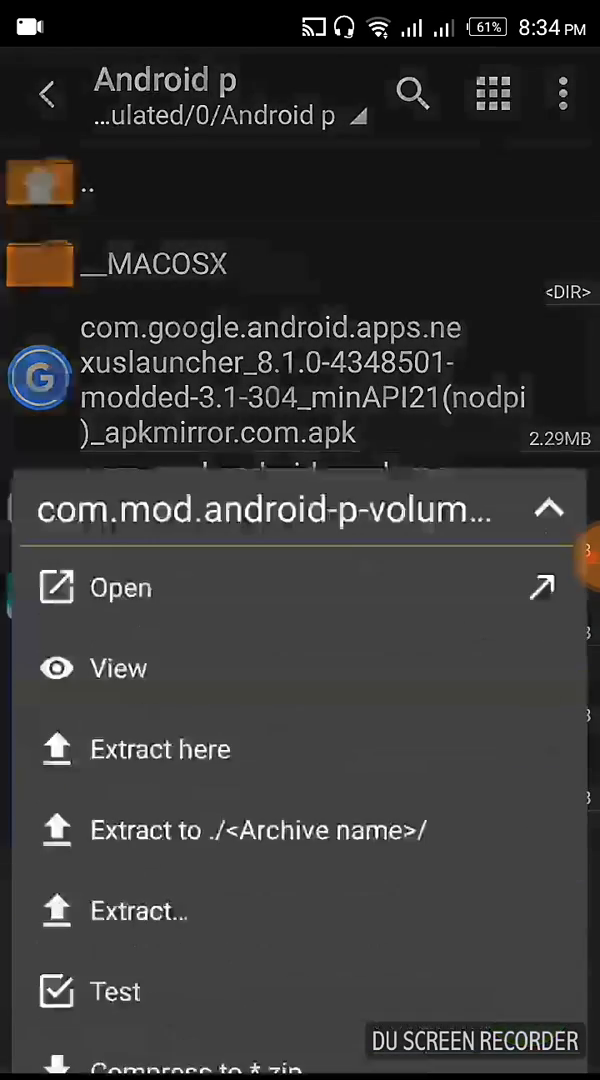
left_click(120, 588)
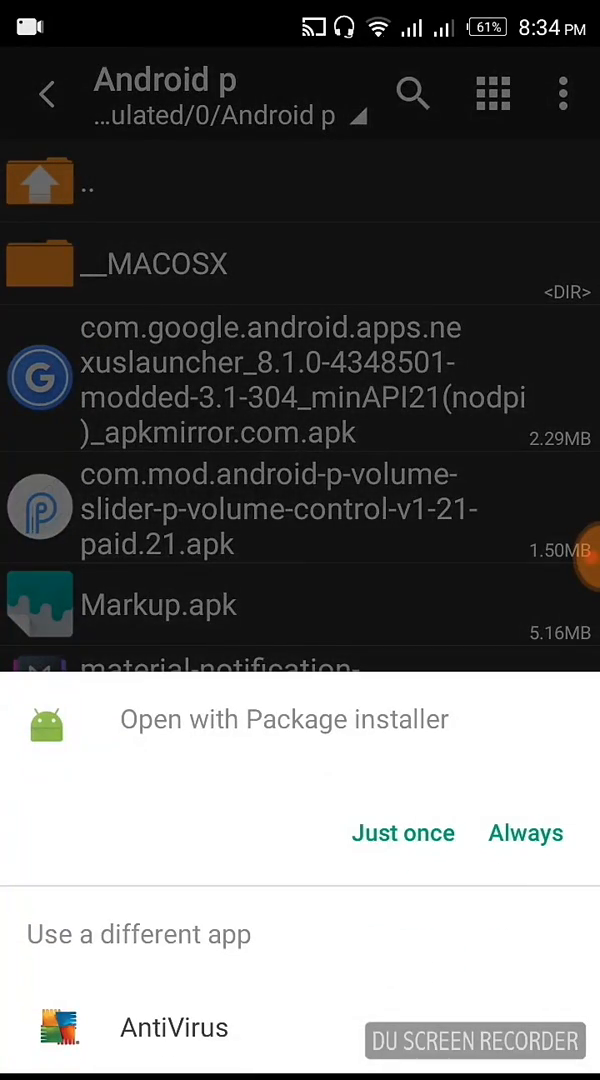
left_click(404, 832)
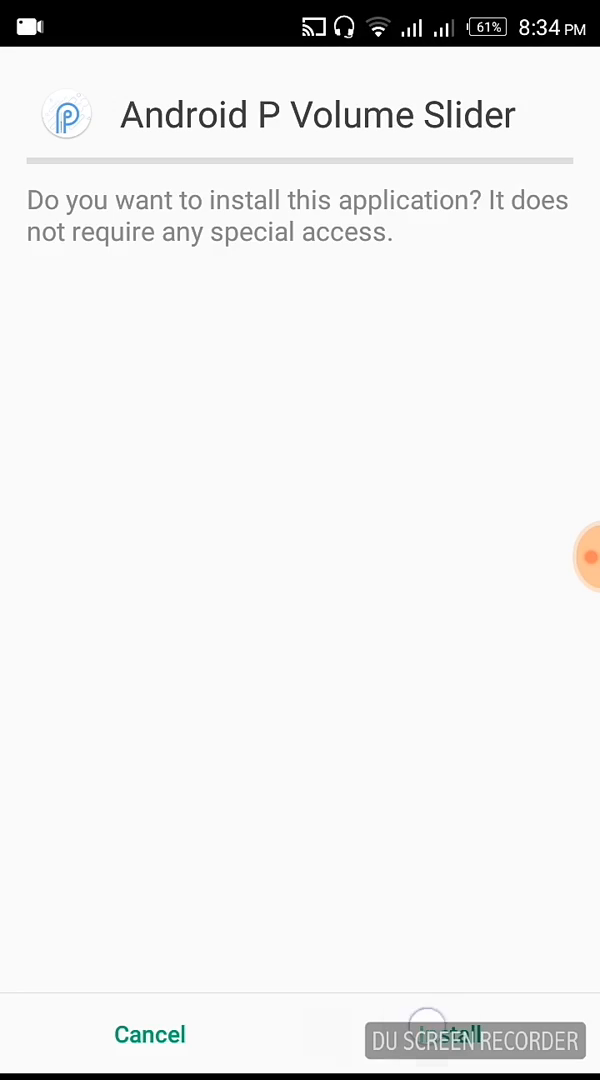
left_click(456, 1034)
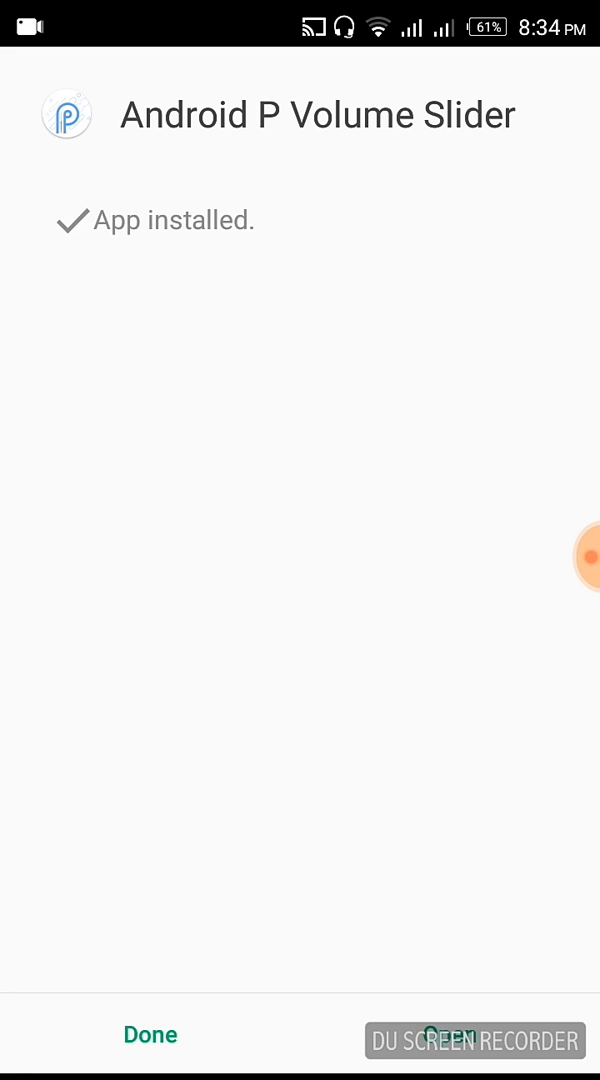
left_click(442, 1036)
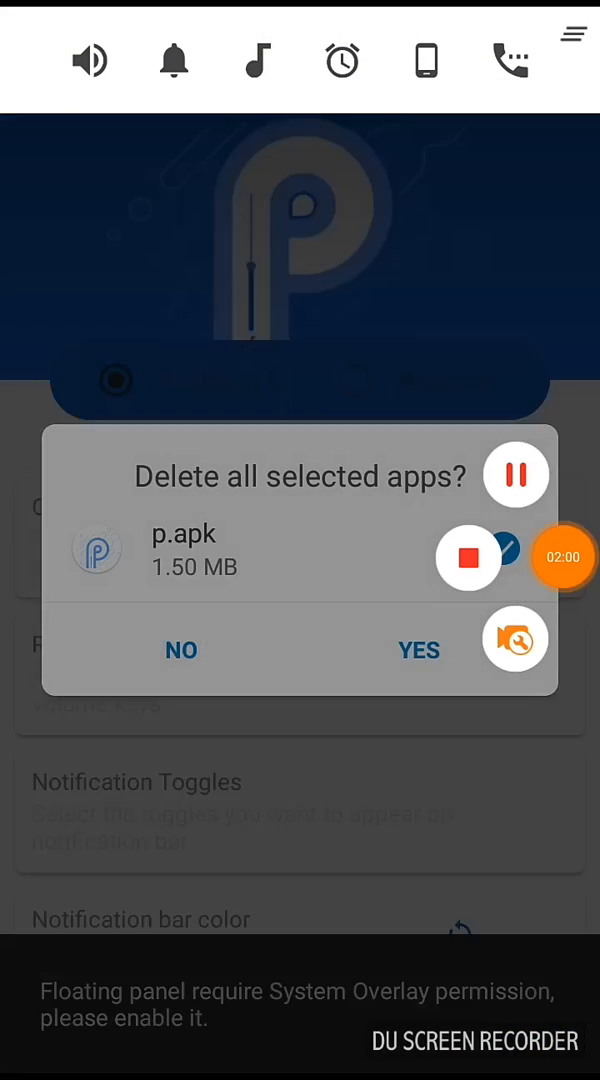
- Turn on Android P Volume Slider's accessibility service and allow its permissions with OK
left_click(180, 650)
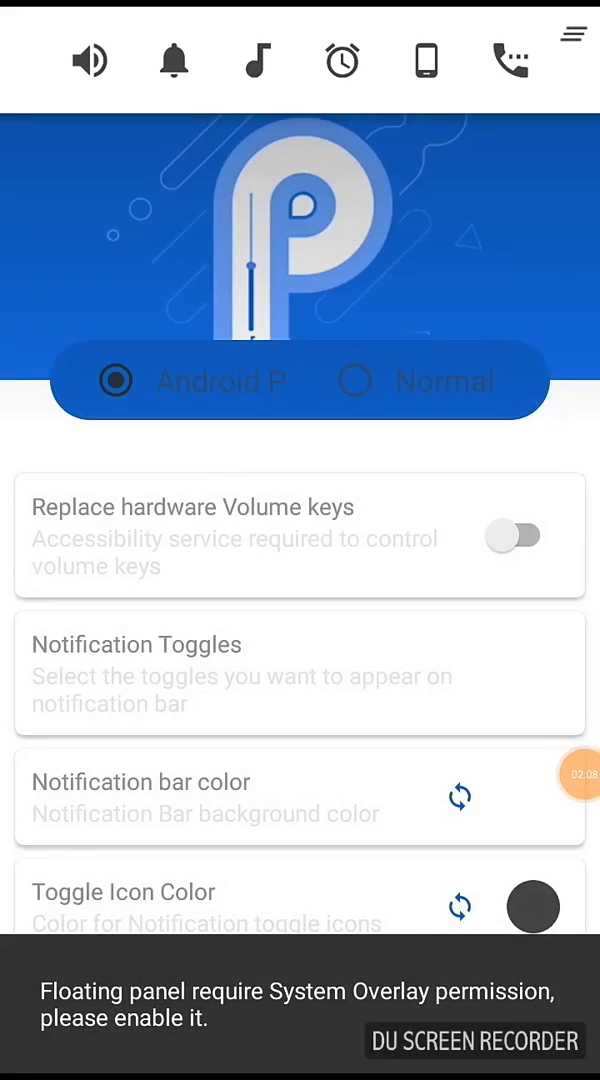
left_click(512, 536)
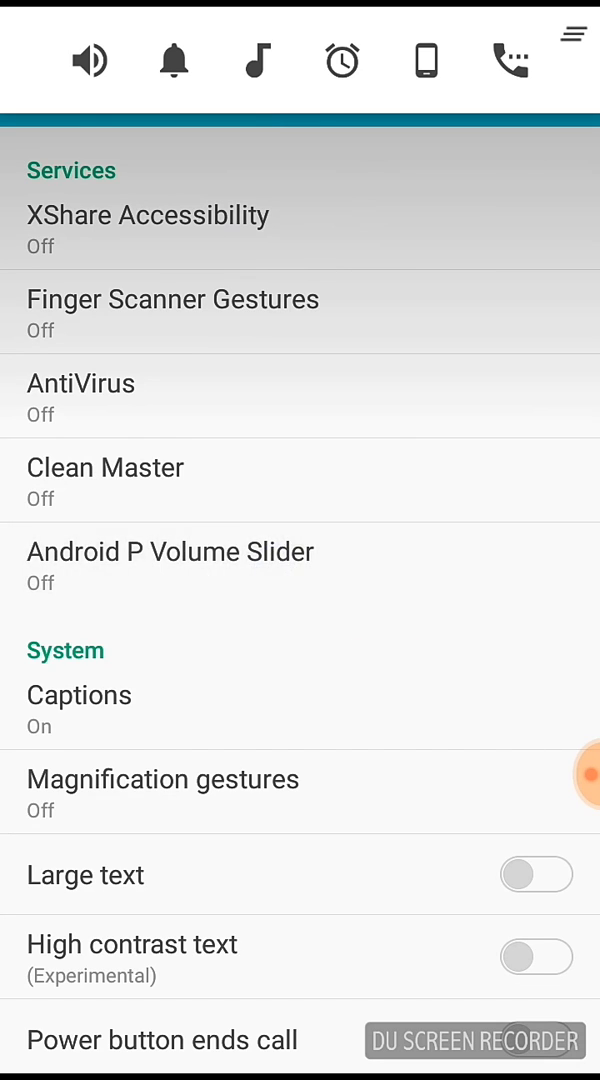
left_click(170, 552)
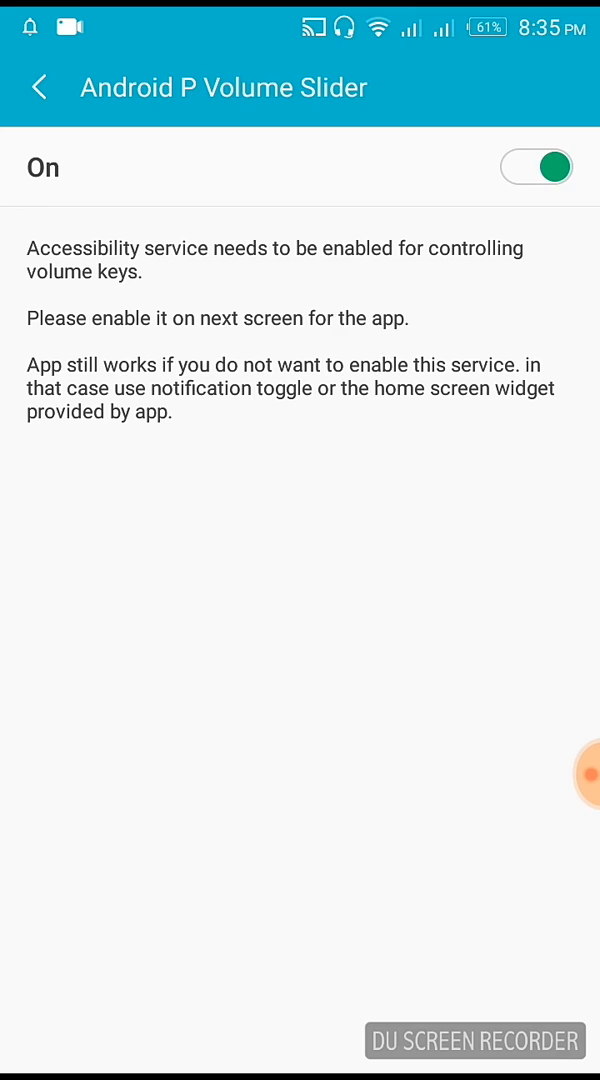
left_click(536, 166)
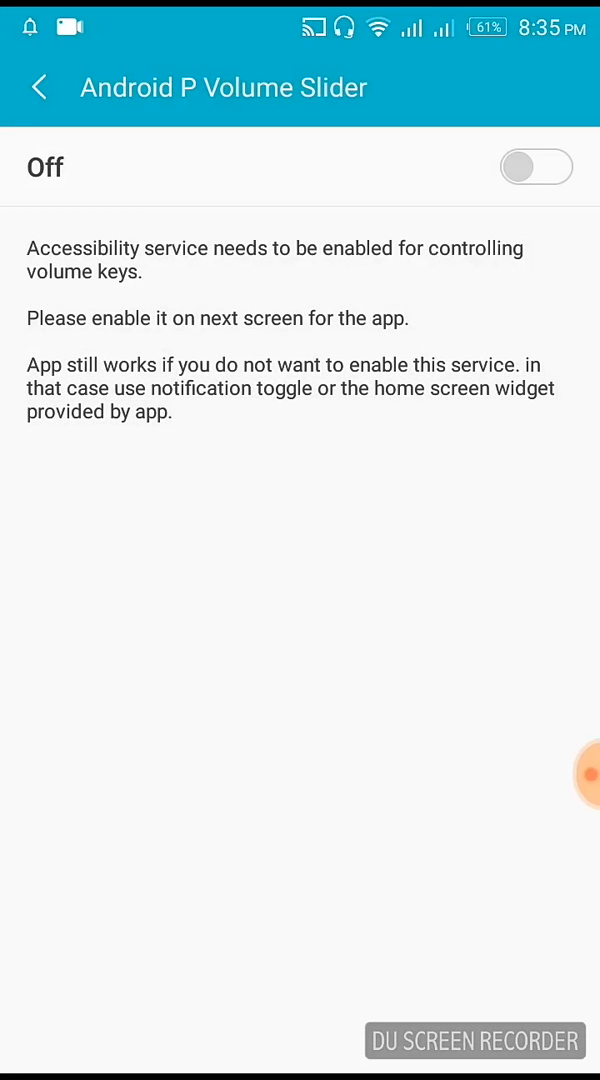
left_click(536, 166)
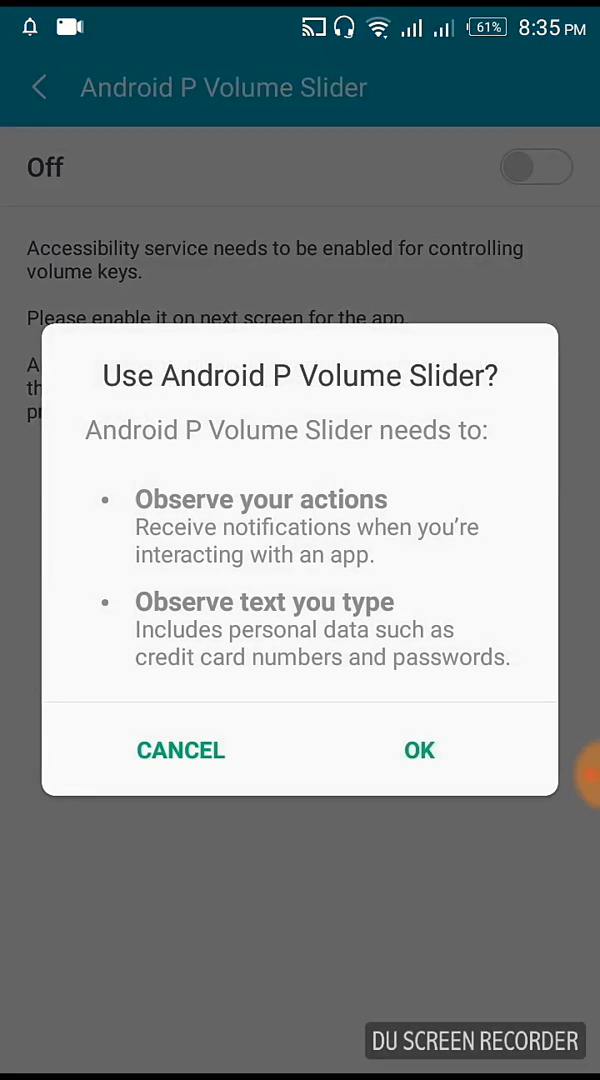
left_click(418, 750)
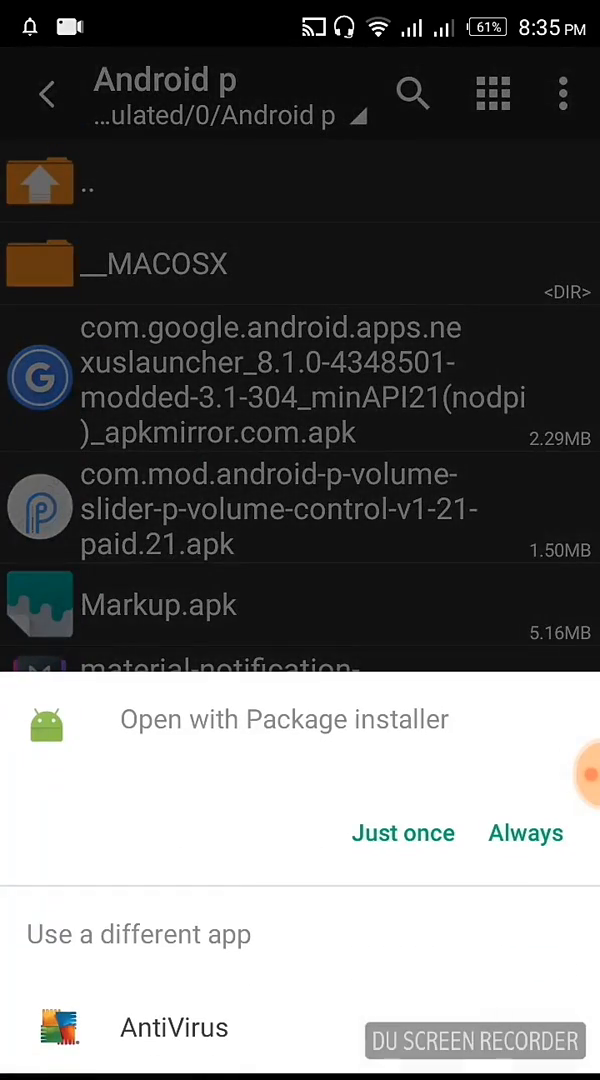
- Install Material Notification Shade via Package installer (Just once) and grant it notification access
left_click(402, 832)
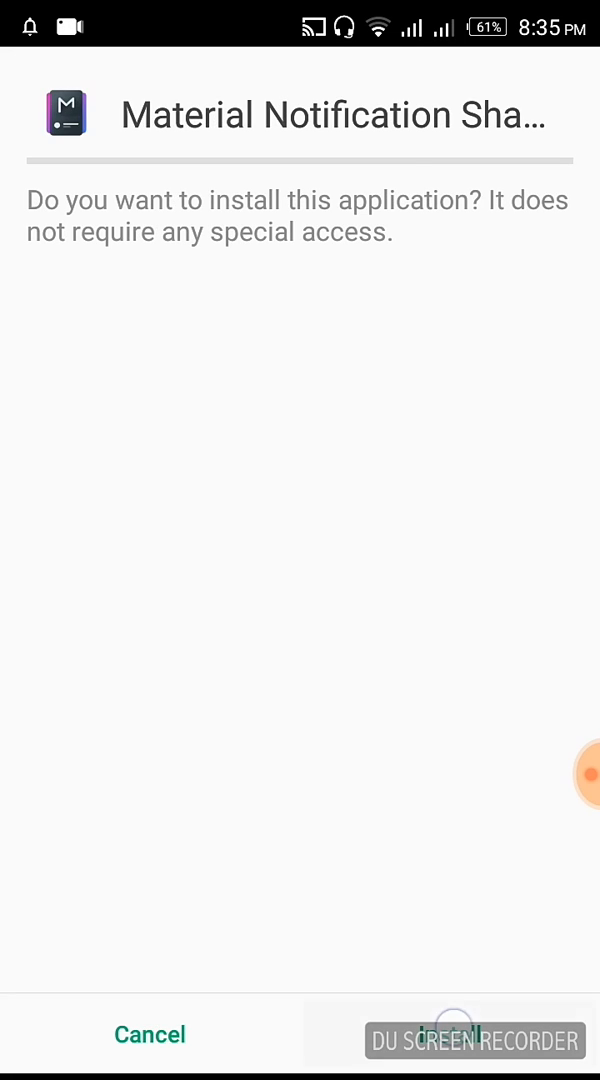
left_click(452, 1034)
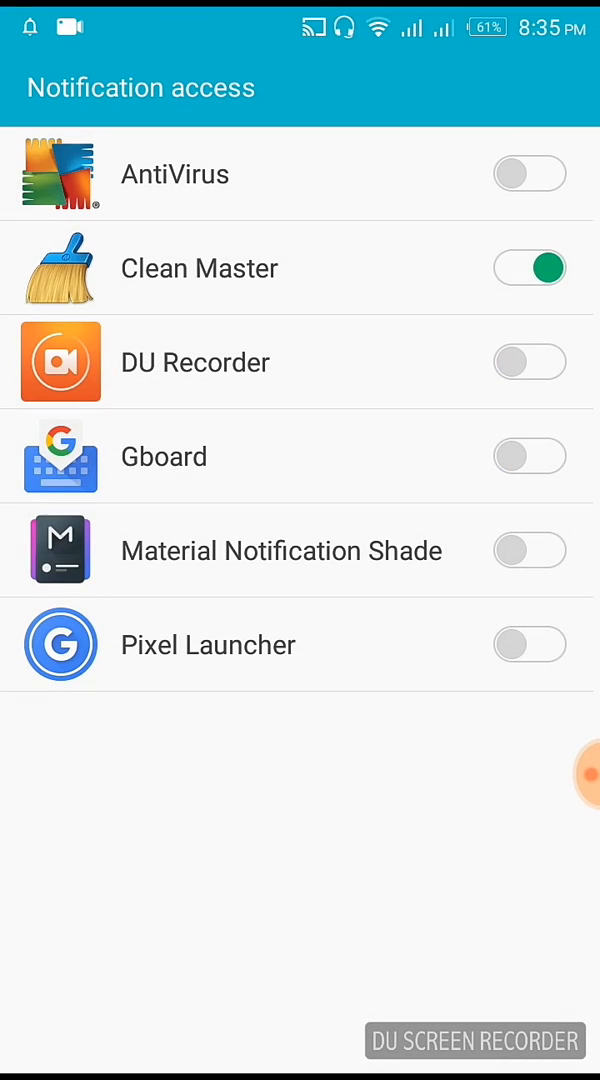
left_click(530, 550)
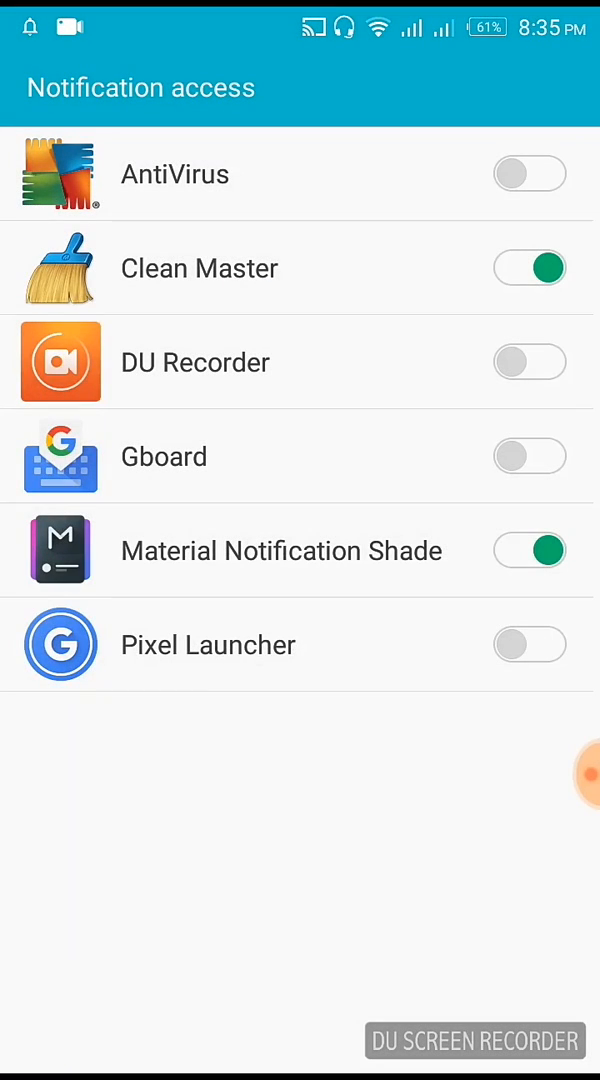
left_click(280, 550)
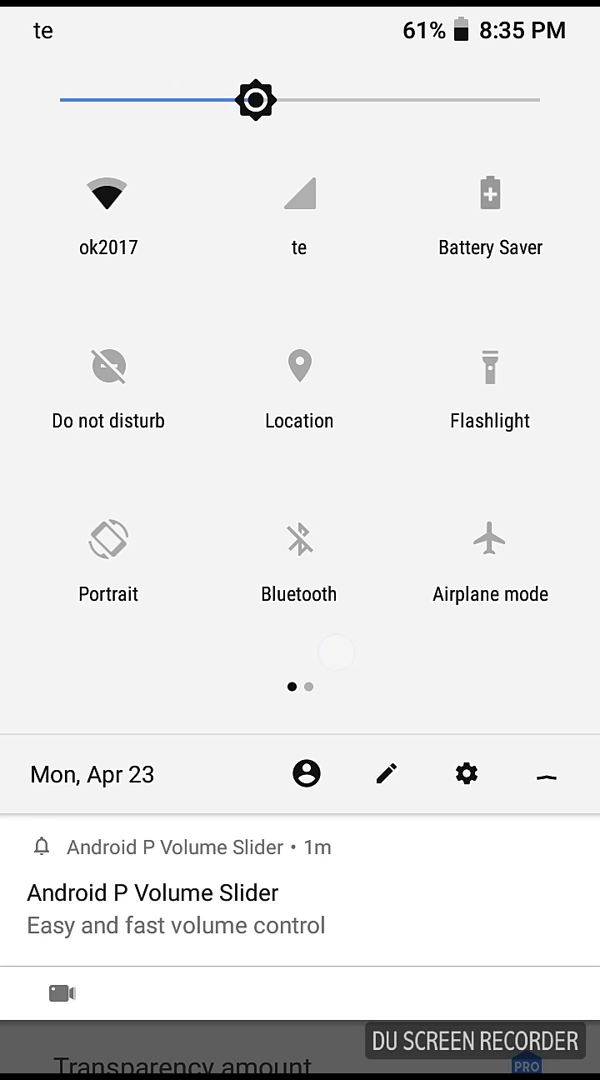
- Enter MNS Settings from the new shade and select Shade Foreground color (icons) to customise
left_click(546, 772)
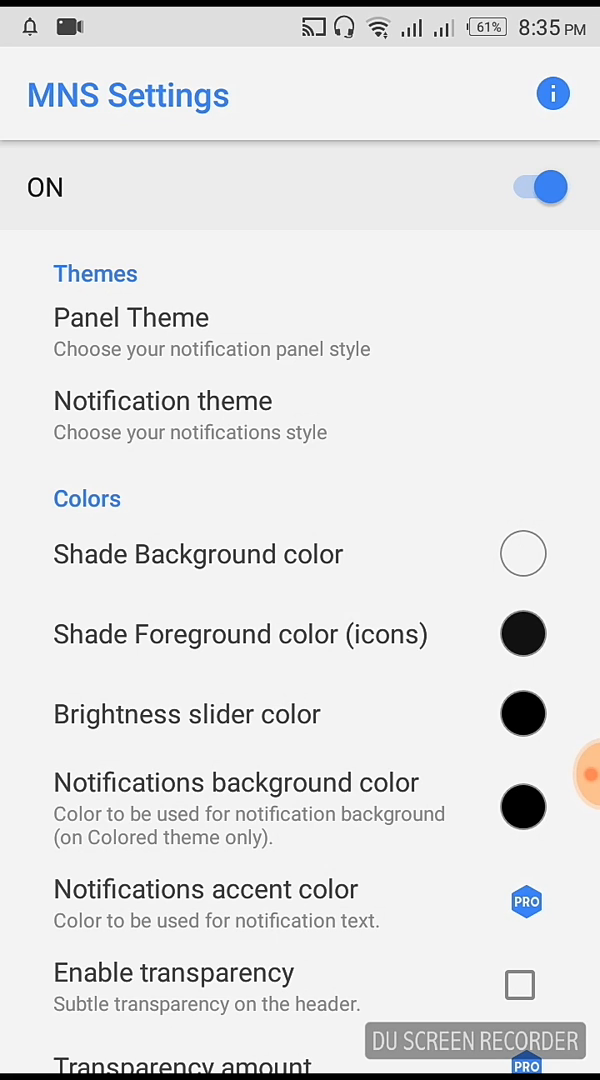
left_click(130, 316)
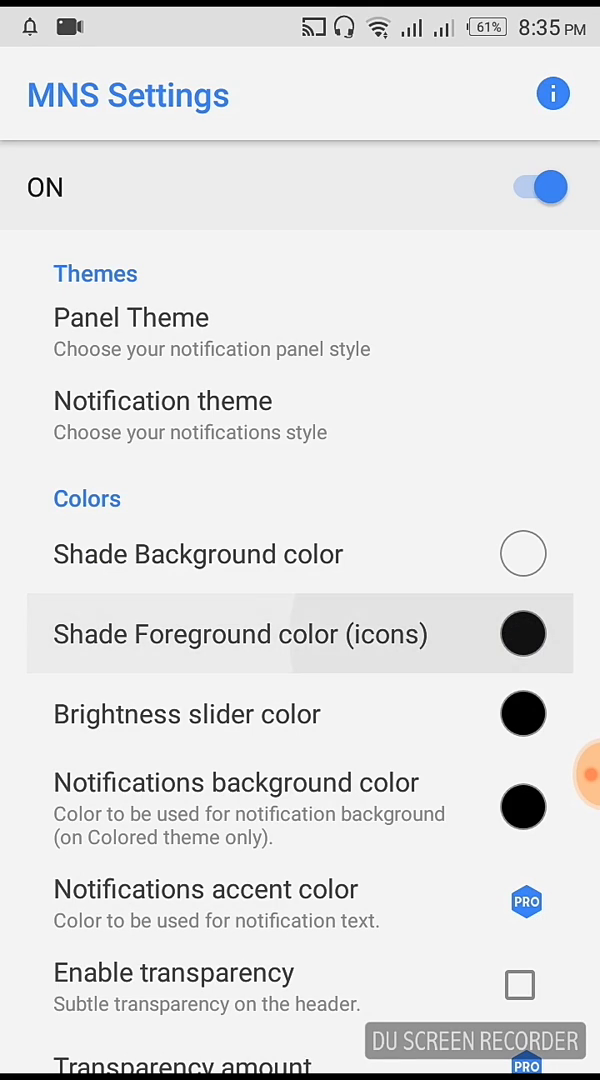
left_click(522, 632)
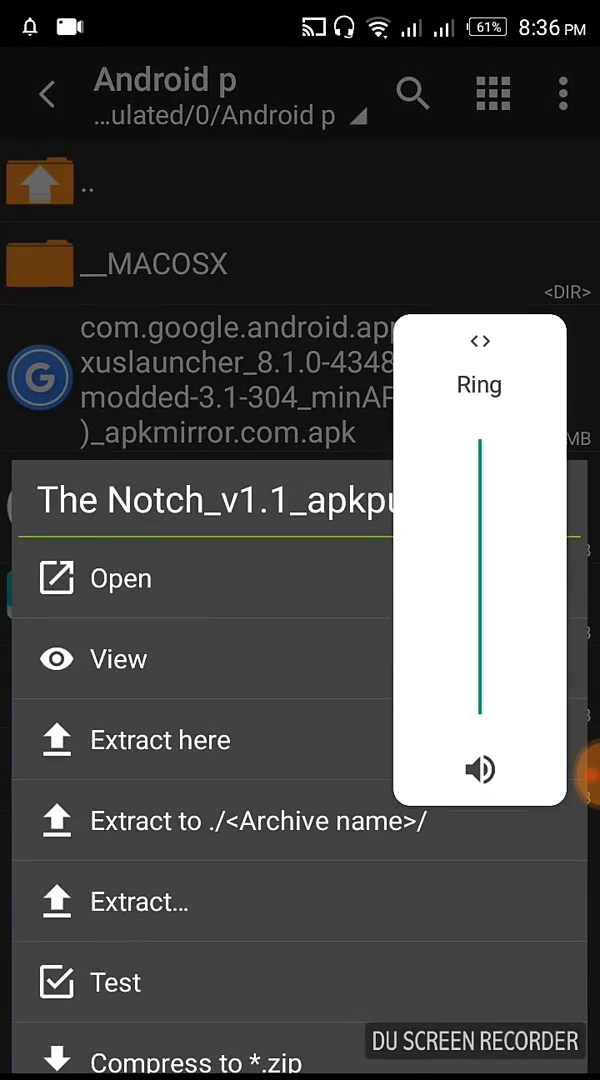
- Install The Notch APK and start its notch overlay across the top of the screen
left_click(120, 578)
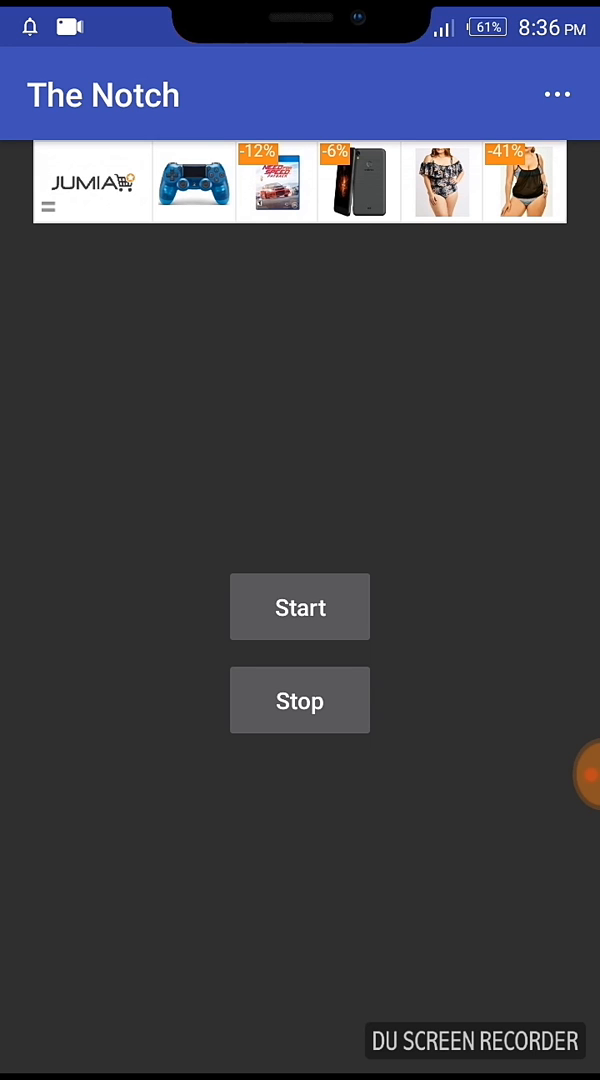
left_click(276, 182)
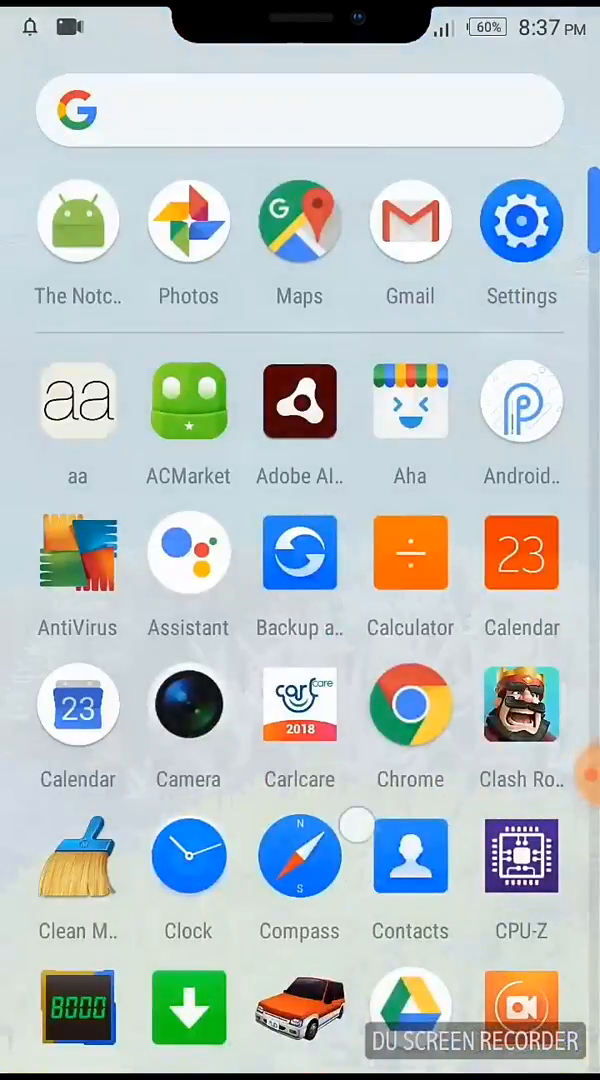
- Install the Markup.apk update via Package installer, answer the delete prompt, and pull down the shade
scroll("down", 3)
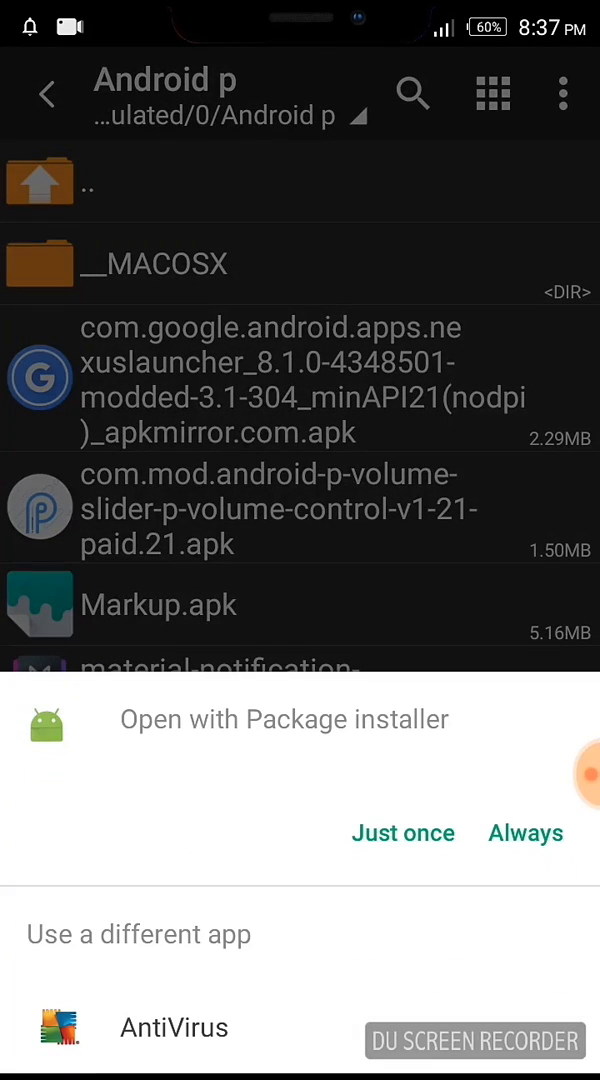
left_click(404, 832)
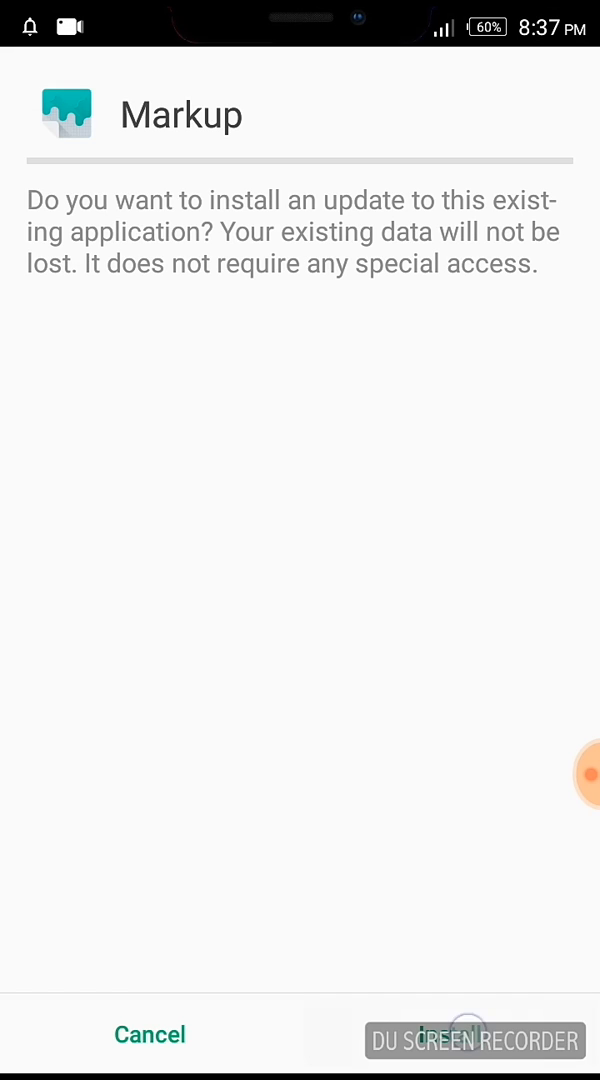
left_click(456, 1036)
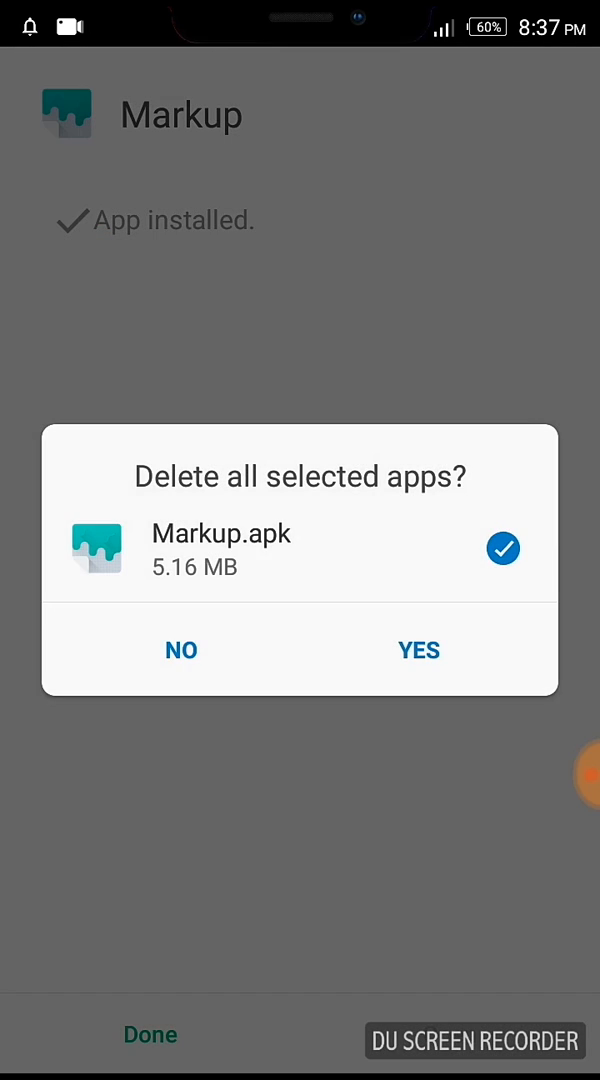
left_click(418, 650)
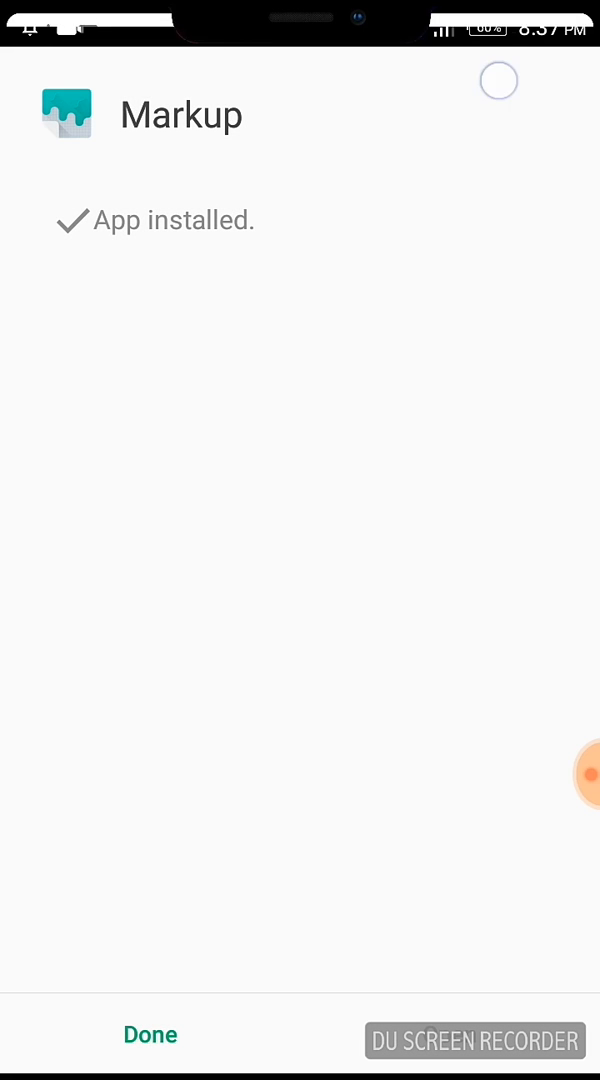
left_click_drag(300, 10, 300, 400)
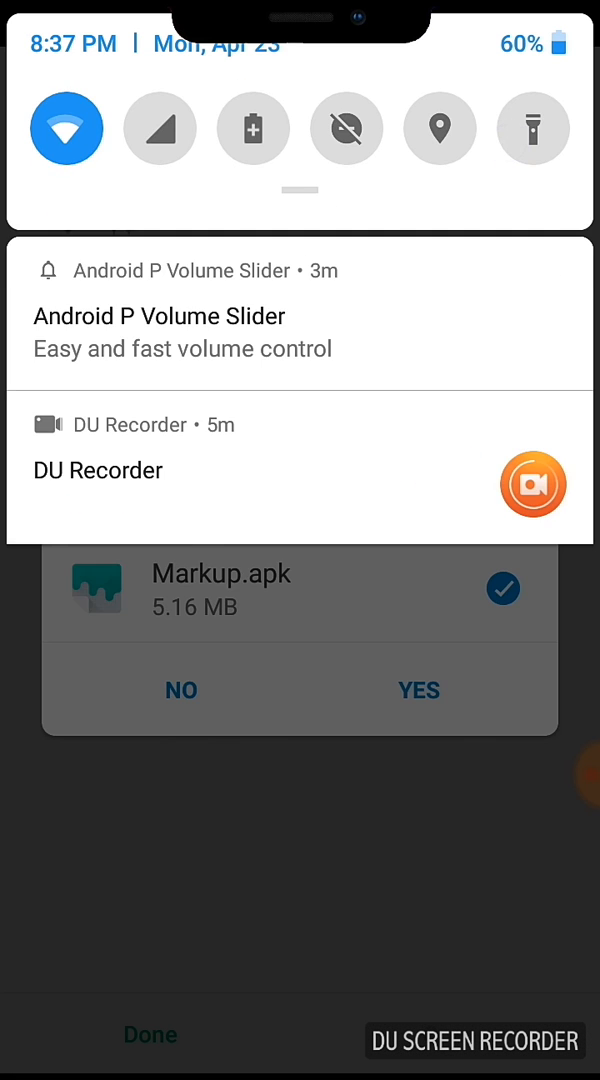